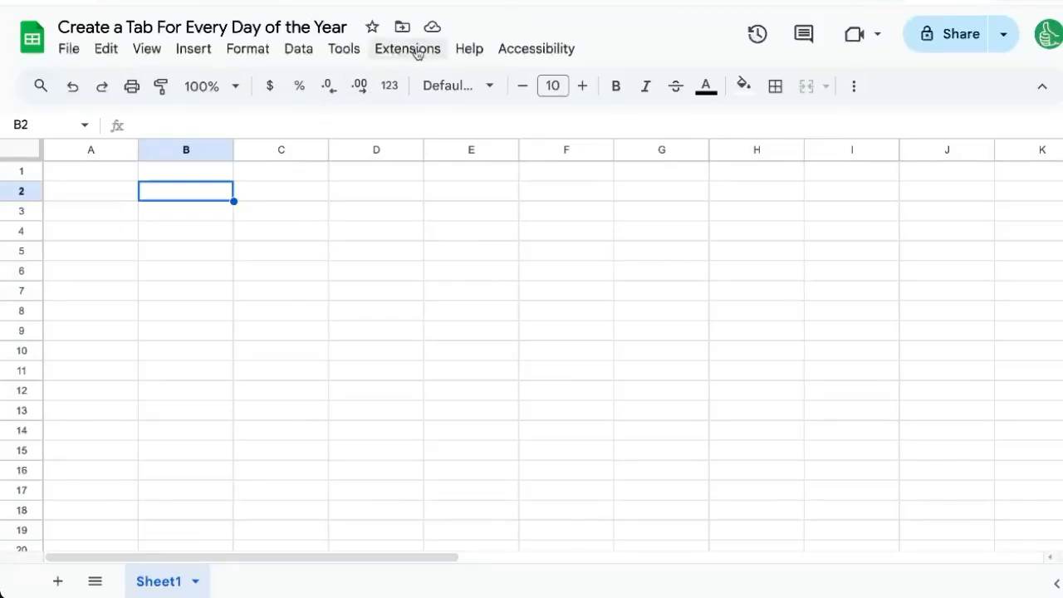
- Show the Extensions menu for the 'Create a Tab For Every Day of the Year' spreadsheet
left_click(406, 48)
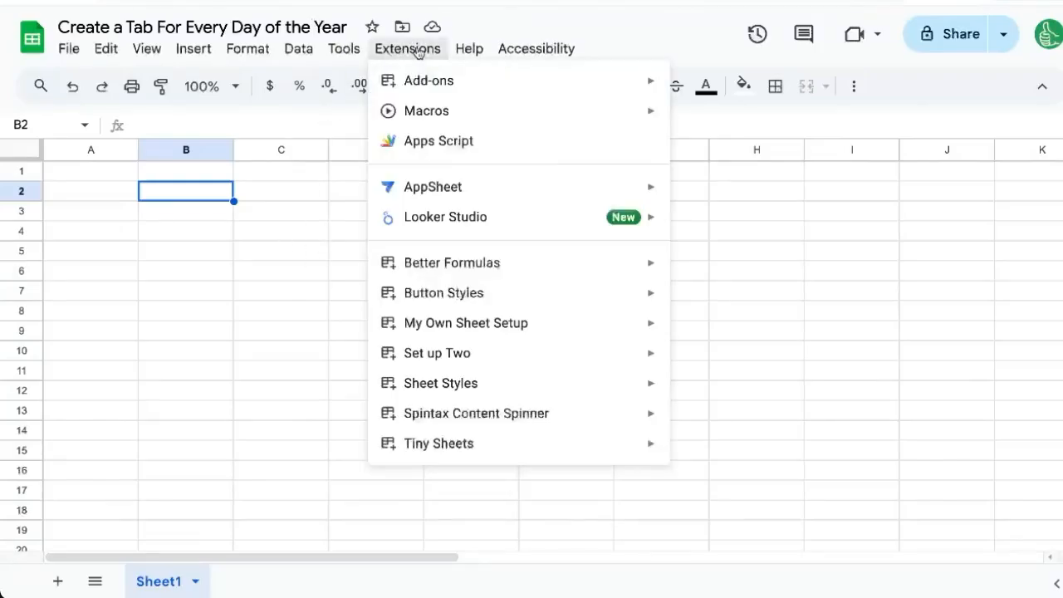
- In Apps Script, define createEveryTab with var date = new Date(2025,0,1)
left_click(438, 140)
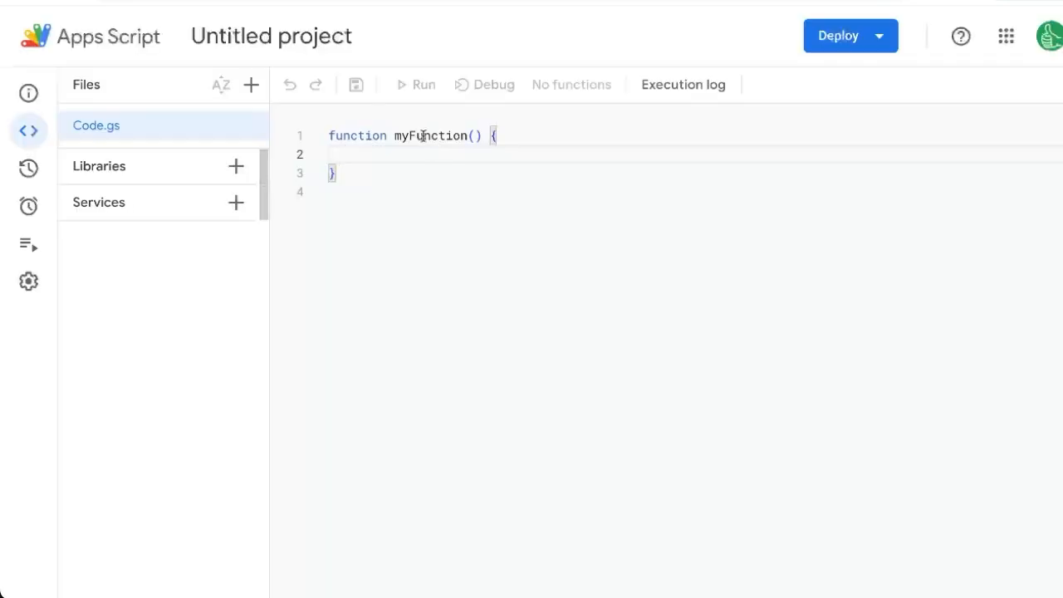
type("create")
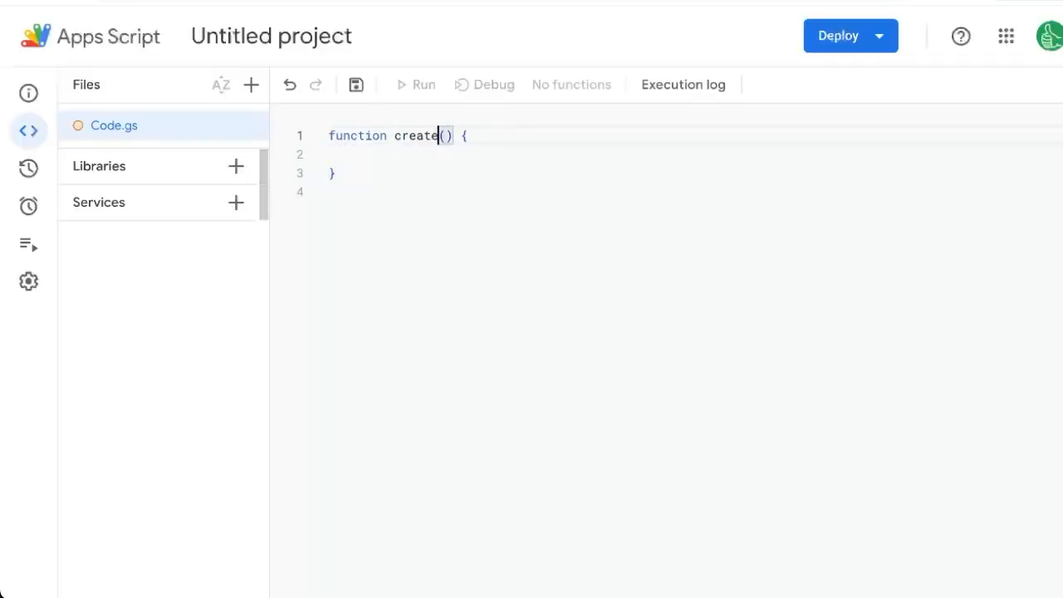
type("EveryTAb")
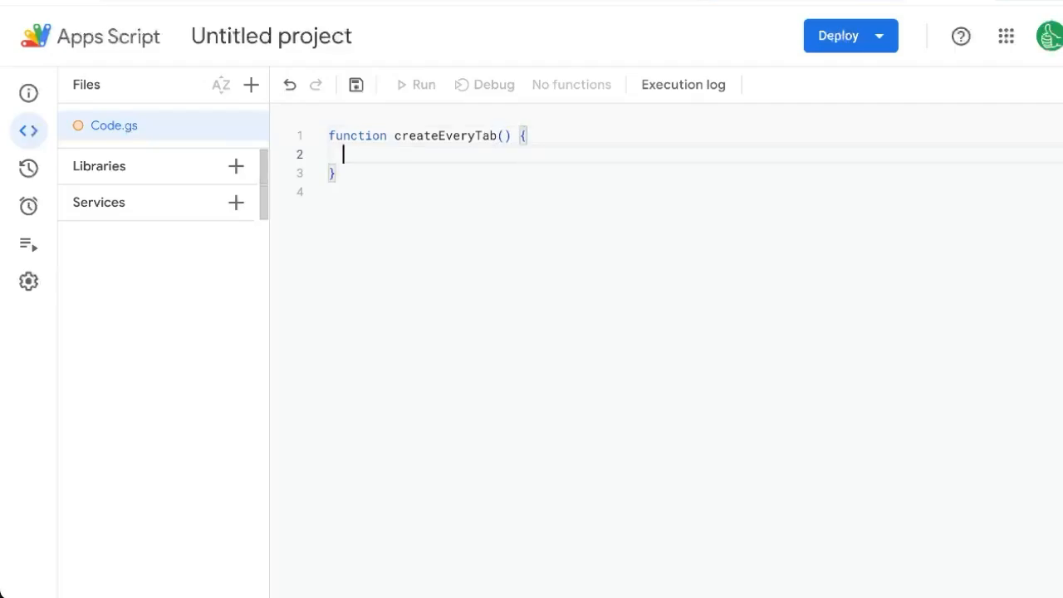
type("var dat")
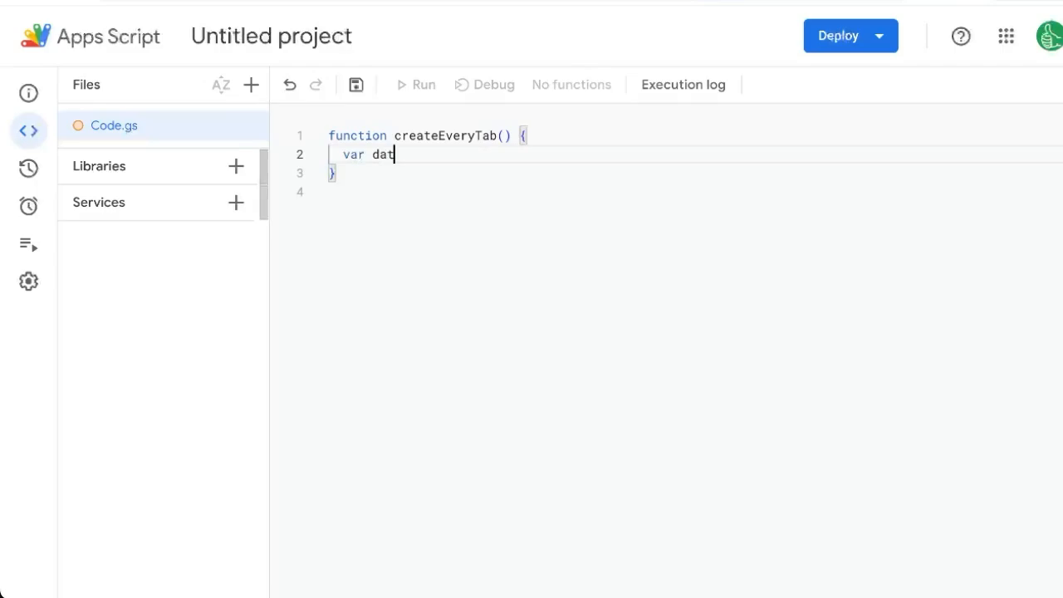
type("e = new Date()")
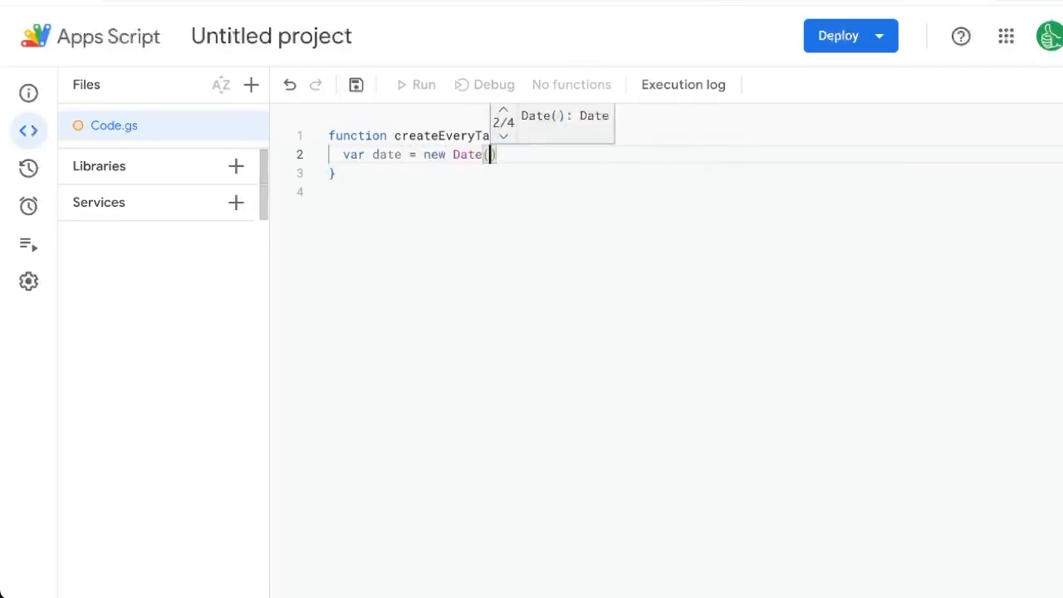
type("2025")
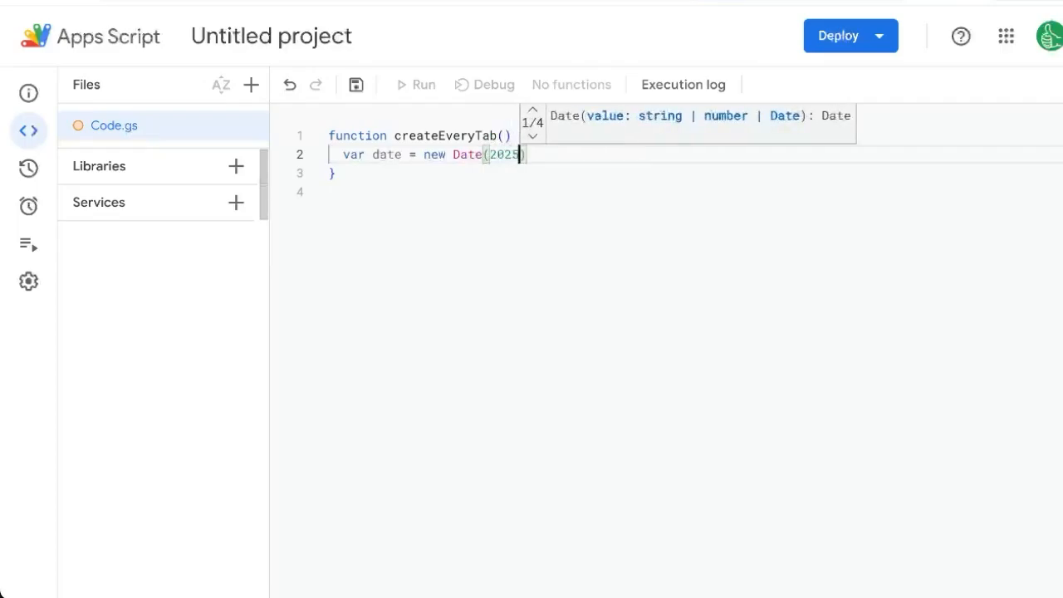
type(",")
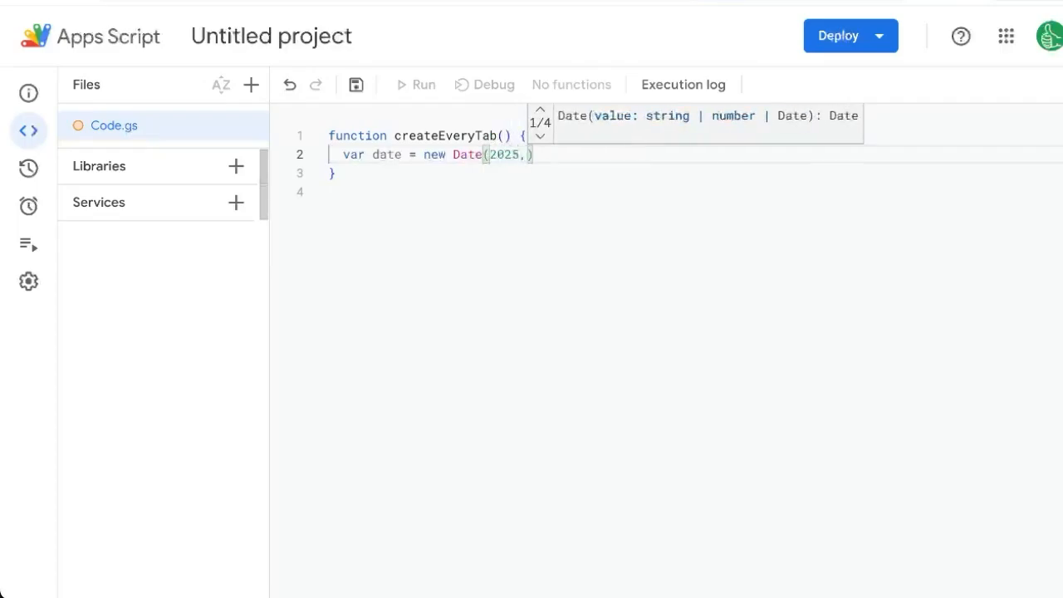
type("0,1")
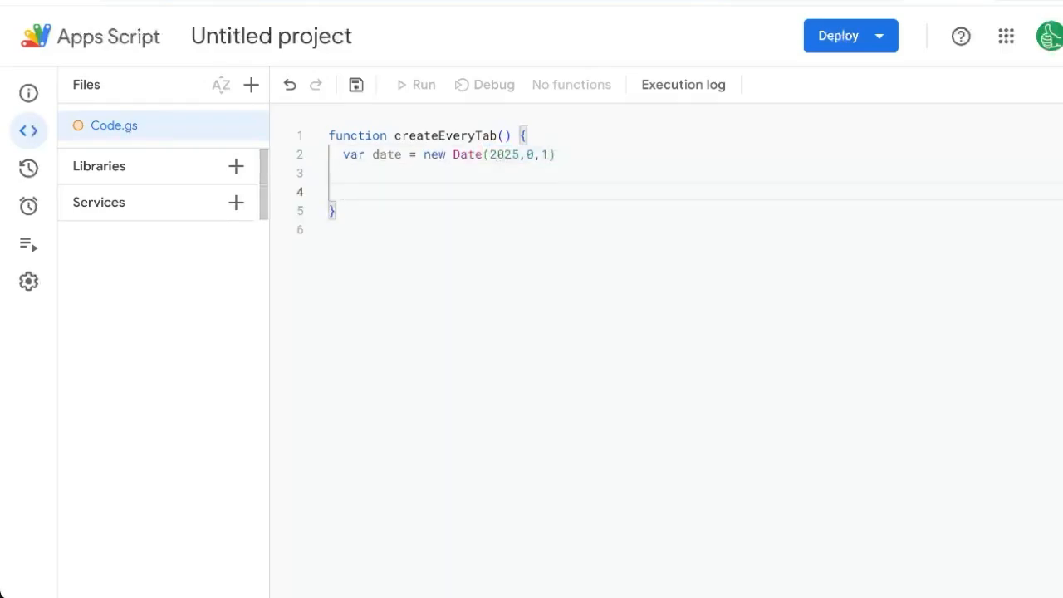
- Add an empty loop: while (date.getFullYear() === 2025) { }
type("while (date")
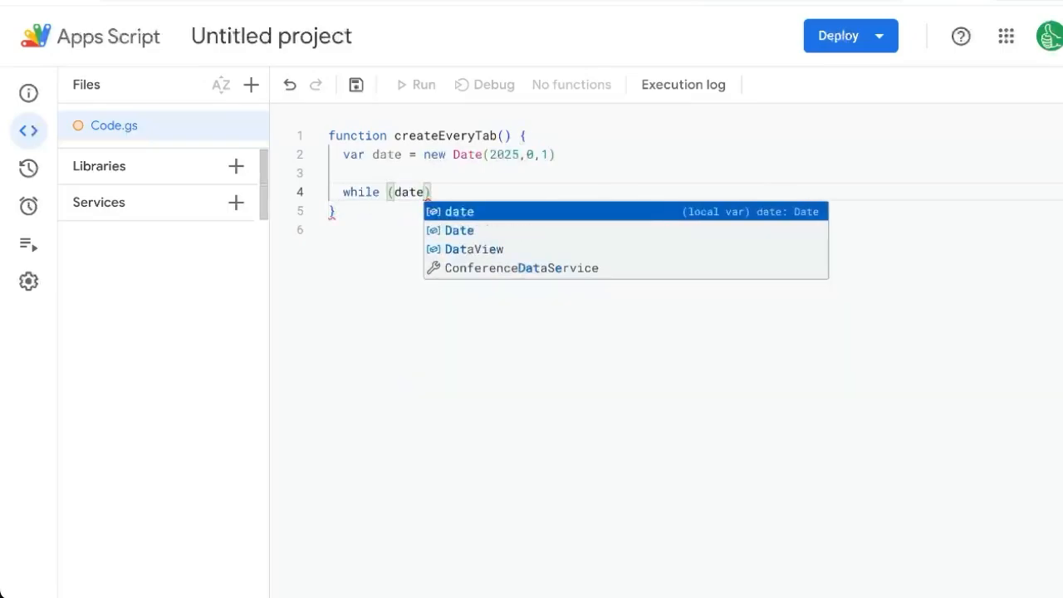
type(".getFullYear()")
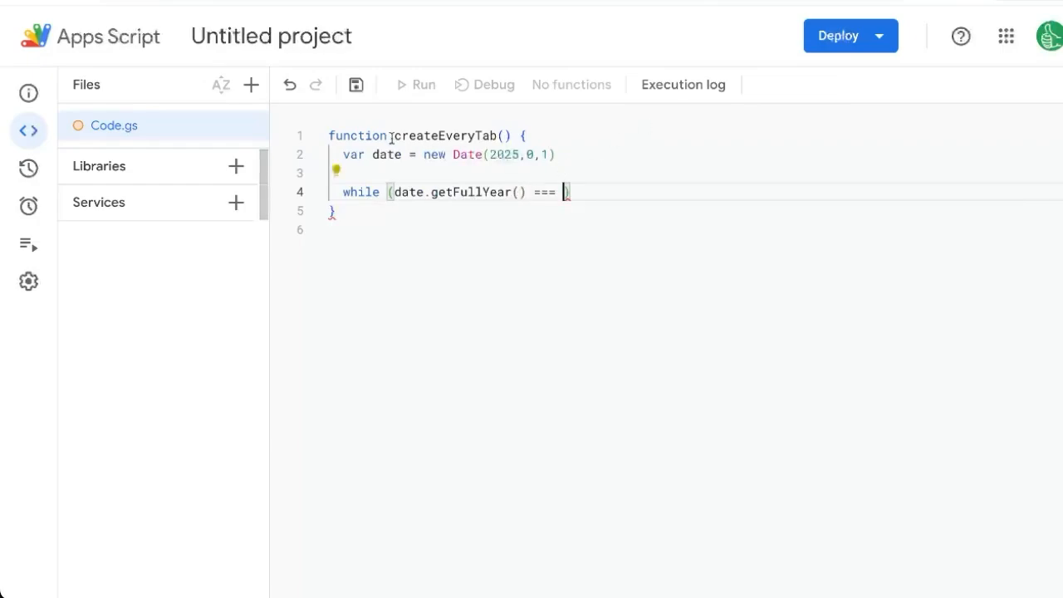
double_click(385, 154)
type(" 20")
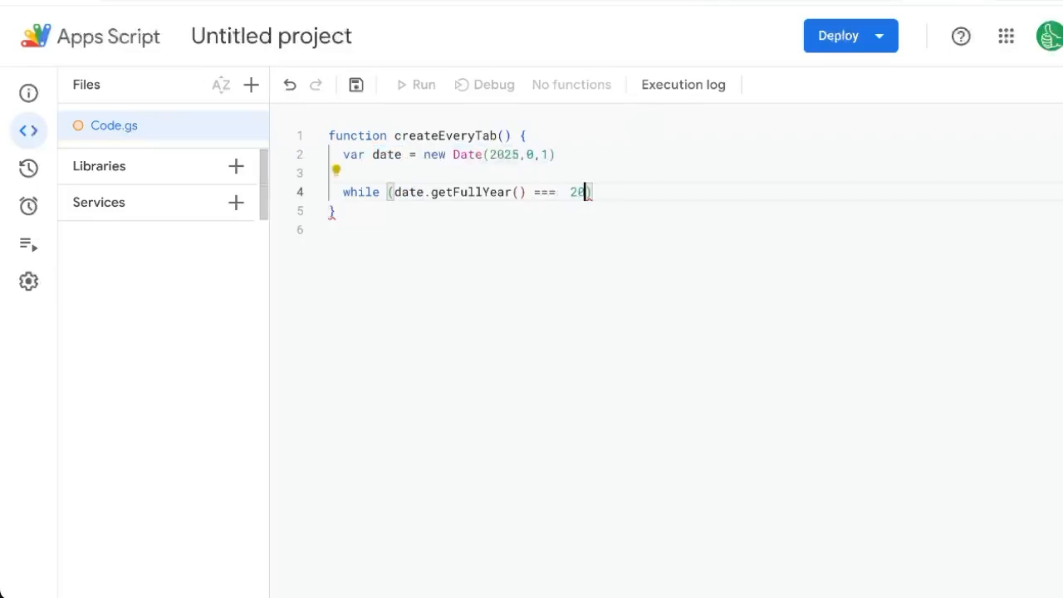
type("25)")
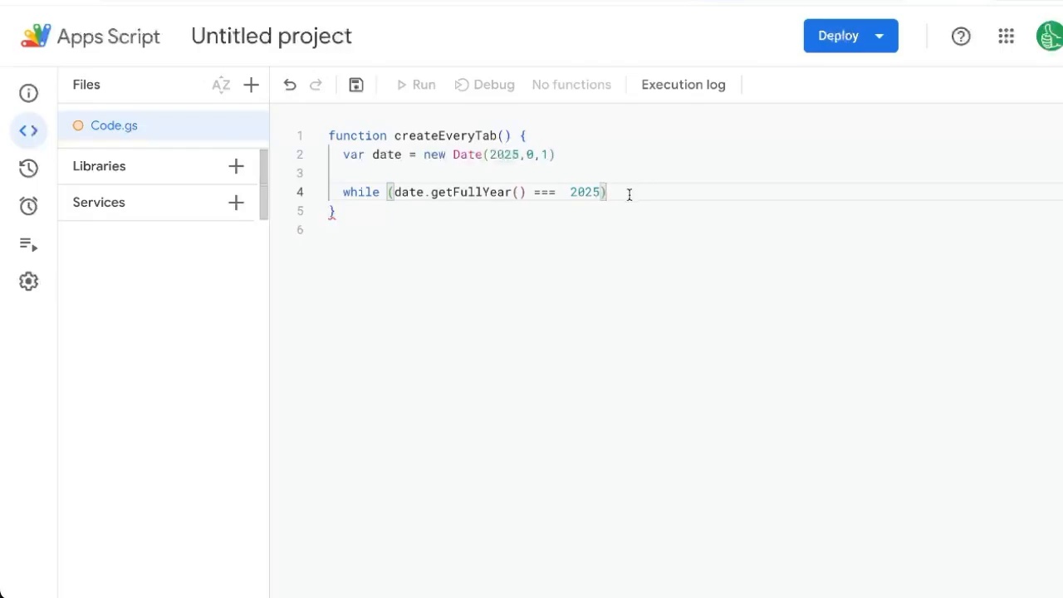
type("{")
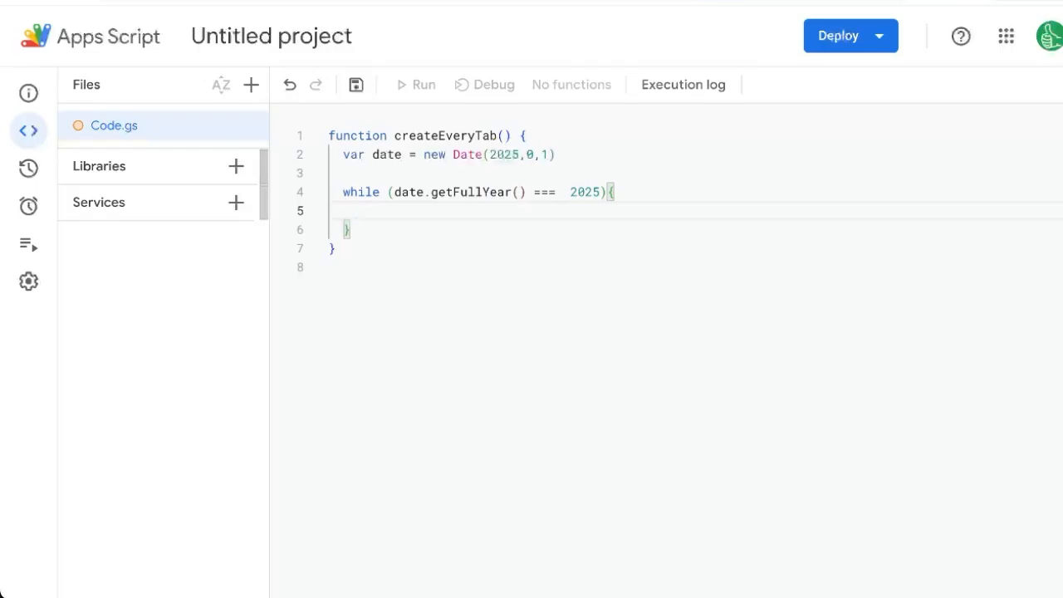
mouse_move(289, 83)
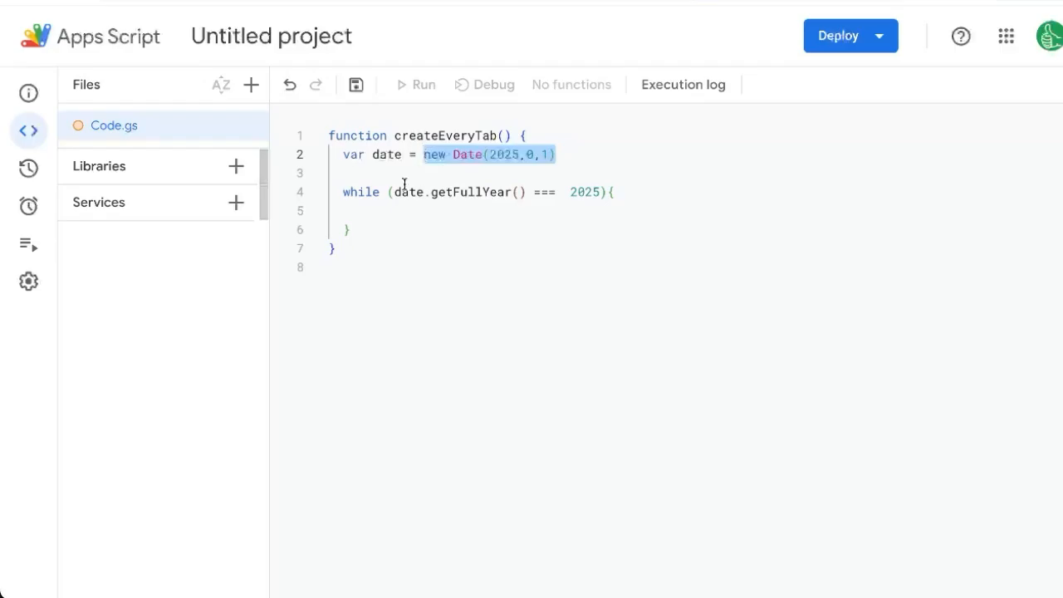
- Inside the loop set const sheetName = Utilities.formatDate(date,'GMT+6','MMM d')
type("const sheet")
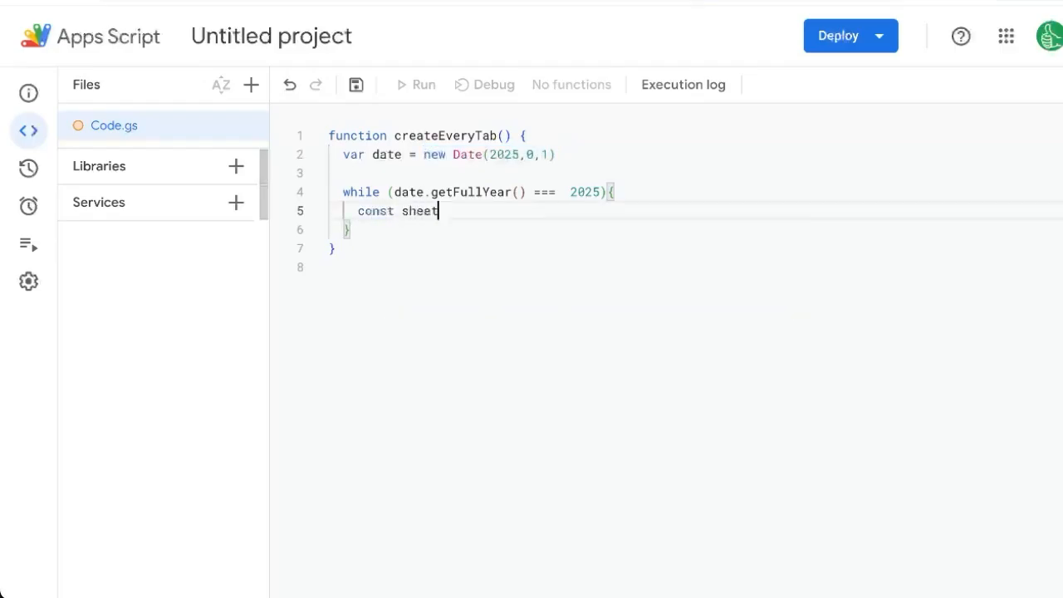
type("Name = Utilities.")
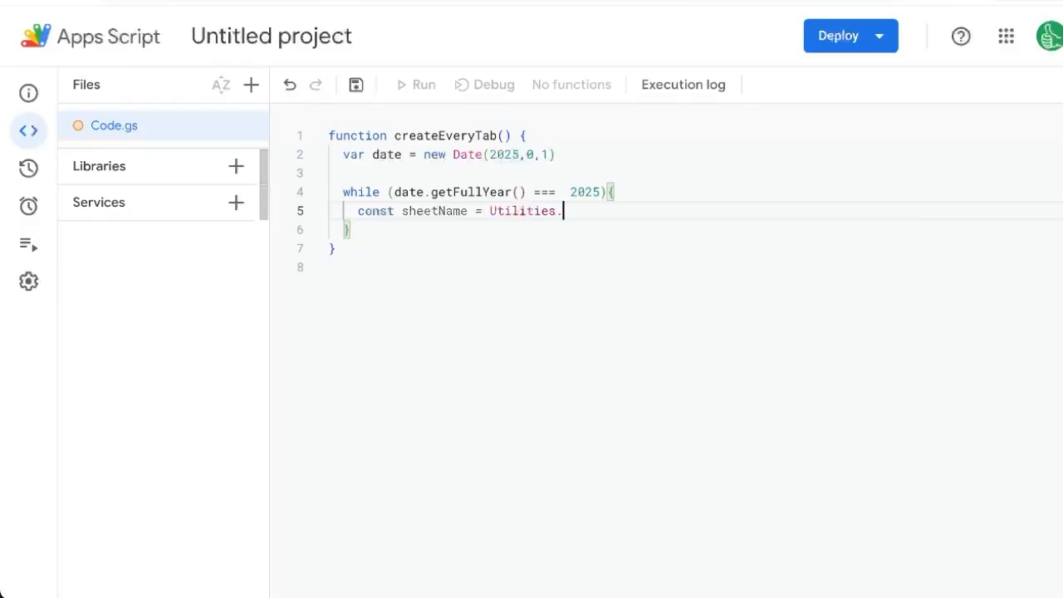
type("formatDate(date,\"GMT+6")
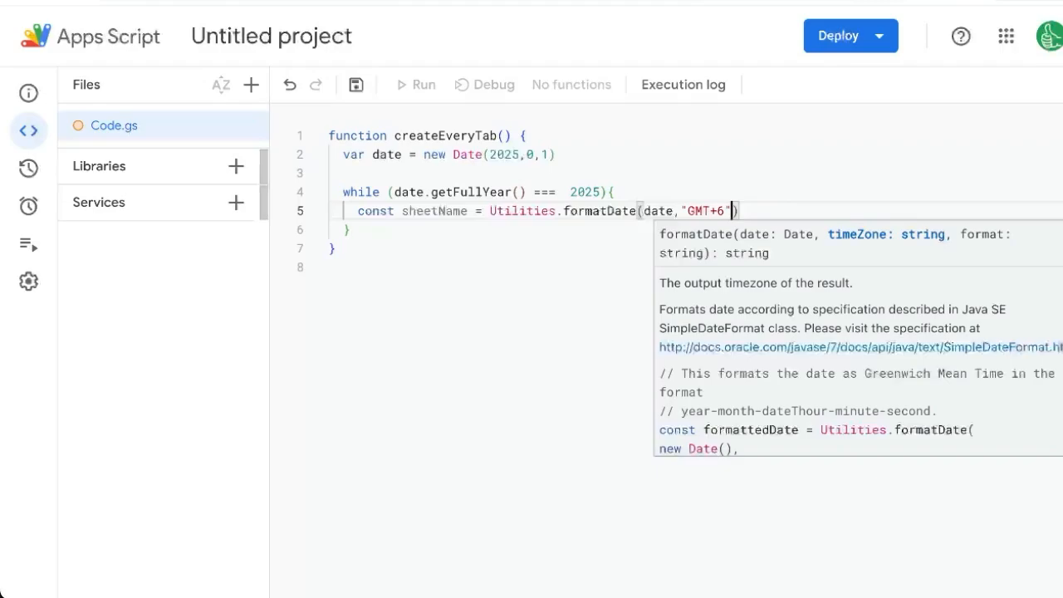
type(",")
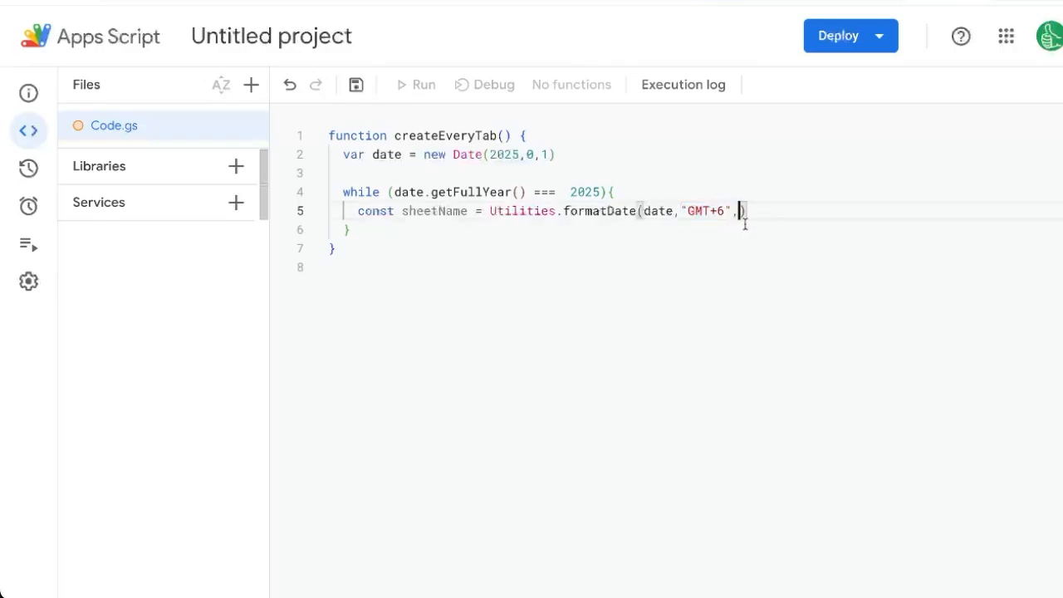
type("'")
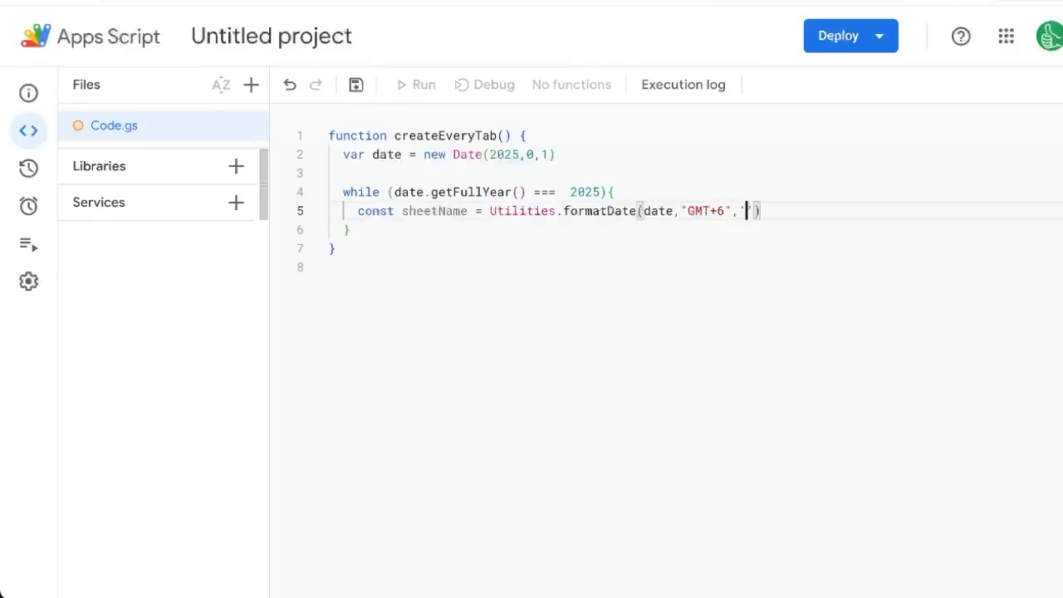
type("MMM")
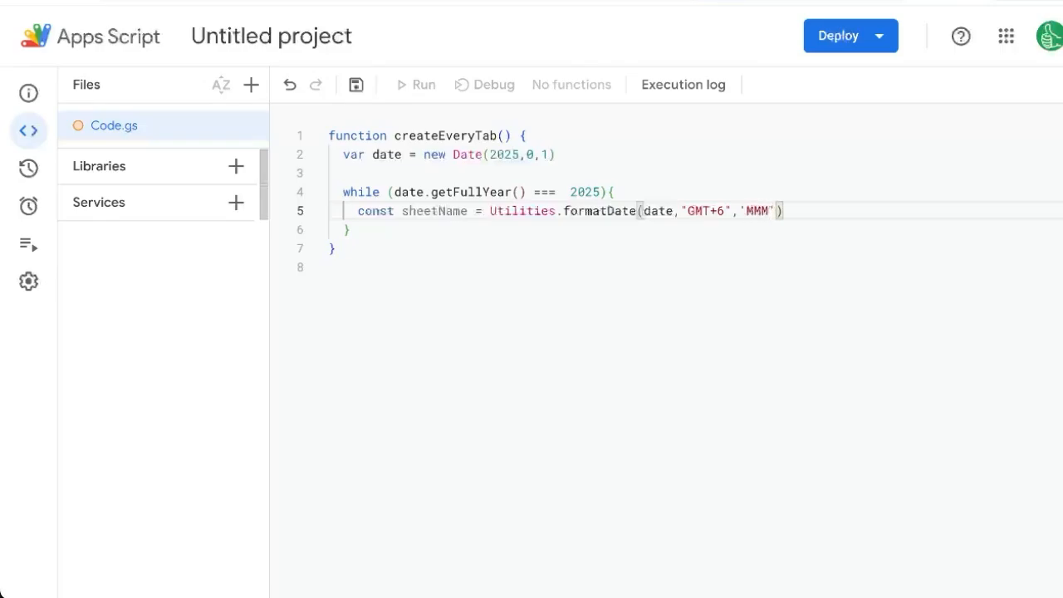
type("d")
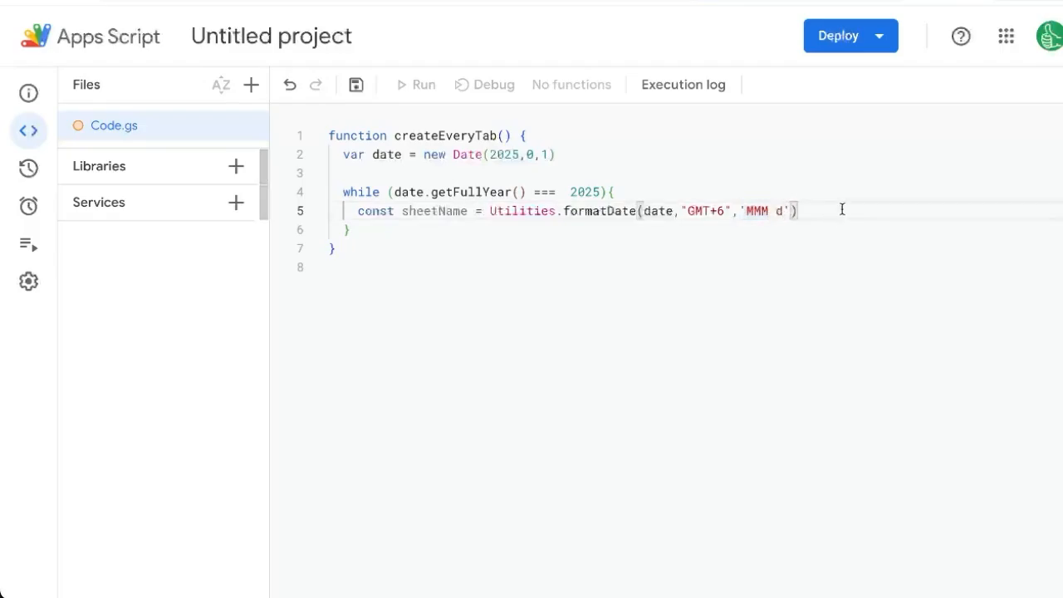
key("Return")
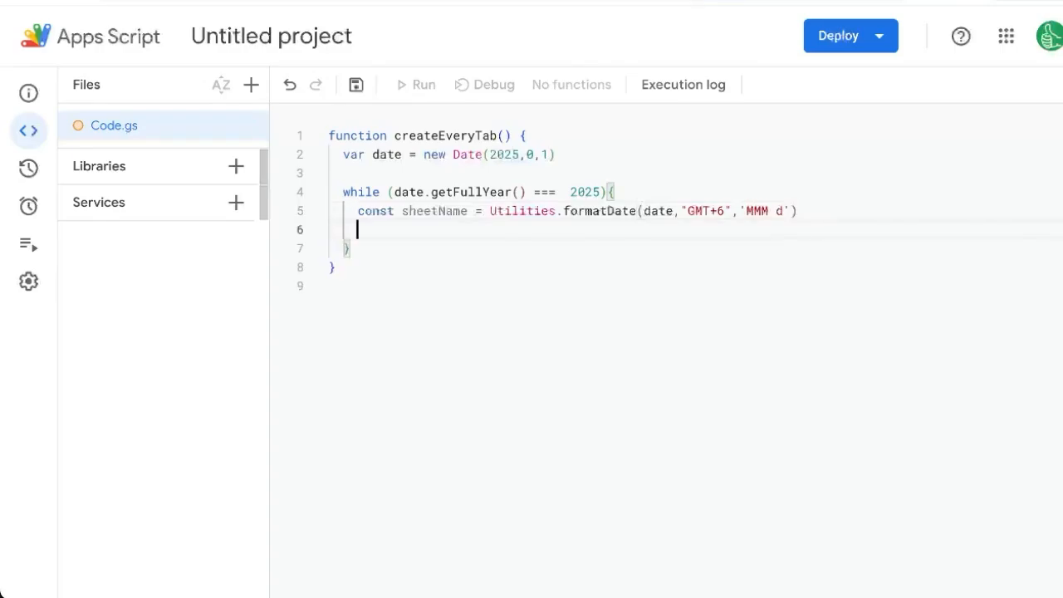
- Get the active spreadsheet as ss, insert a sheet named sheetName, and advance date by one day
type("var ss = SpreadsheetApp.getActiveSpreadsheet(")
type("ss.")
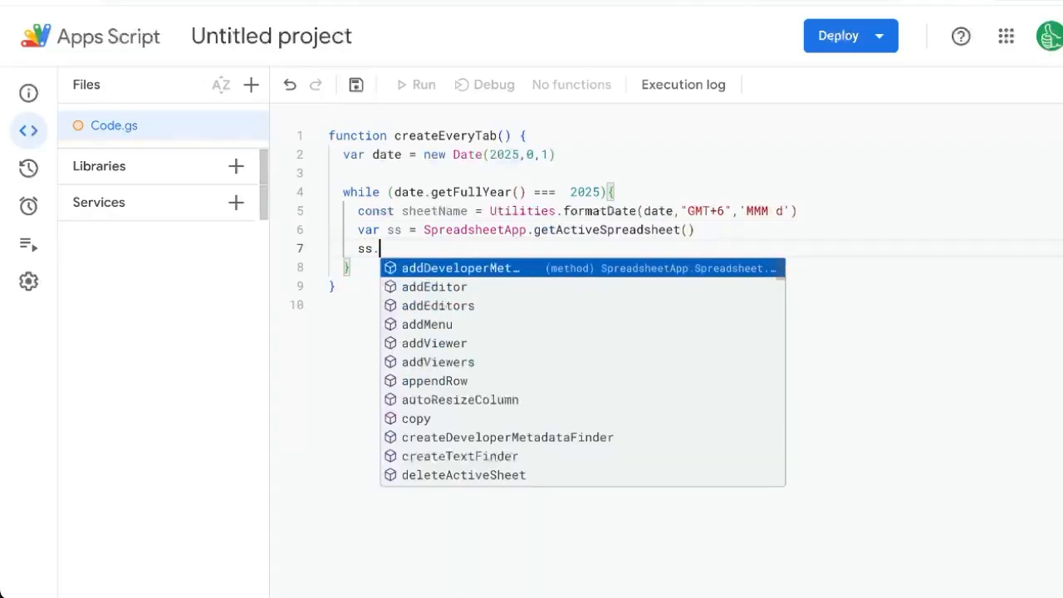
type("getSheetByName(")
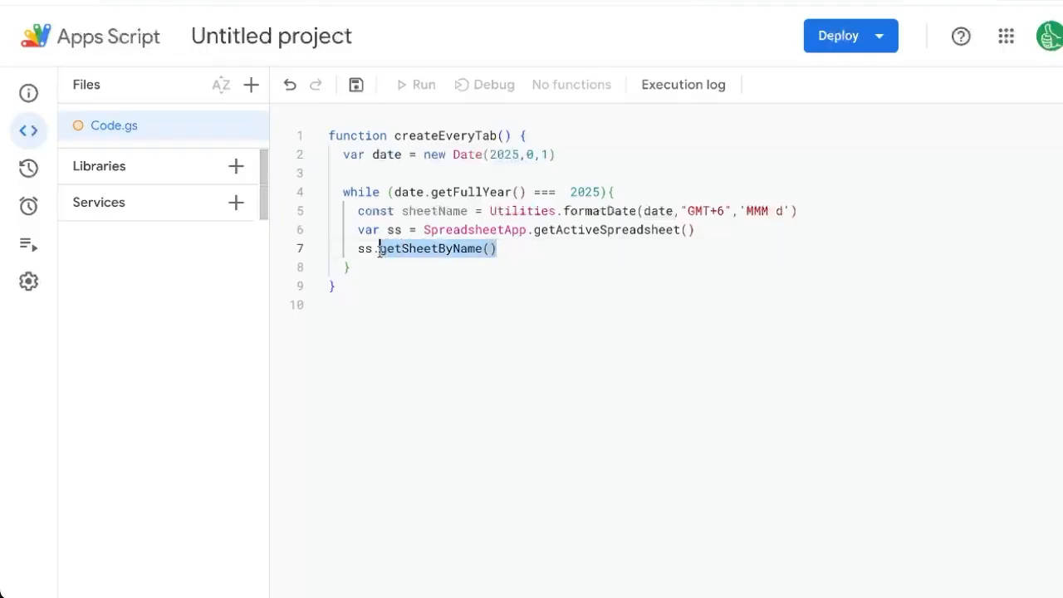
type("insertSheet")
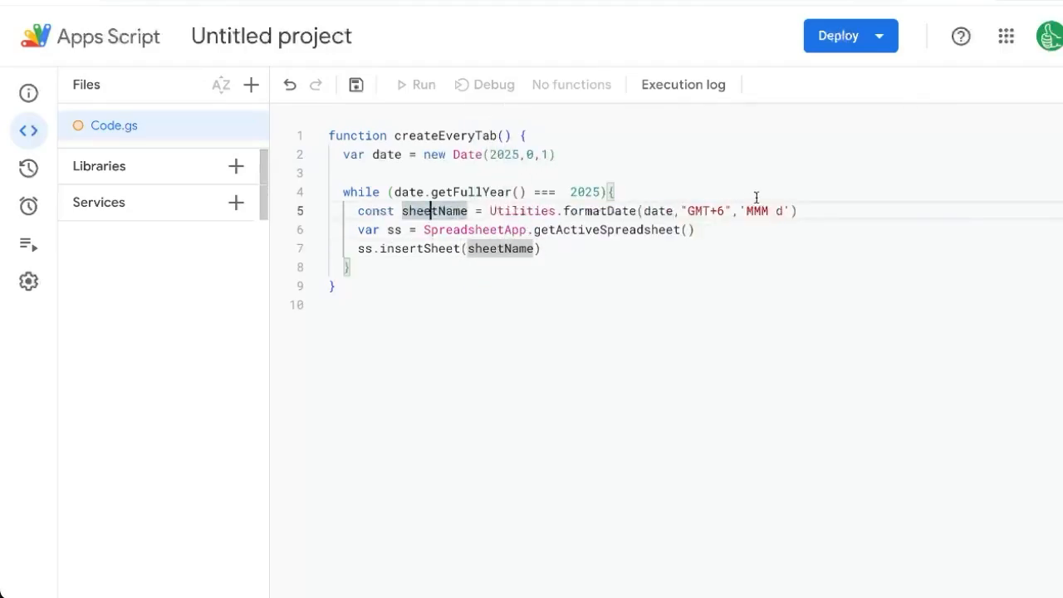
double_click(761, 209)
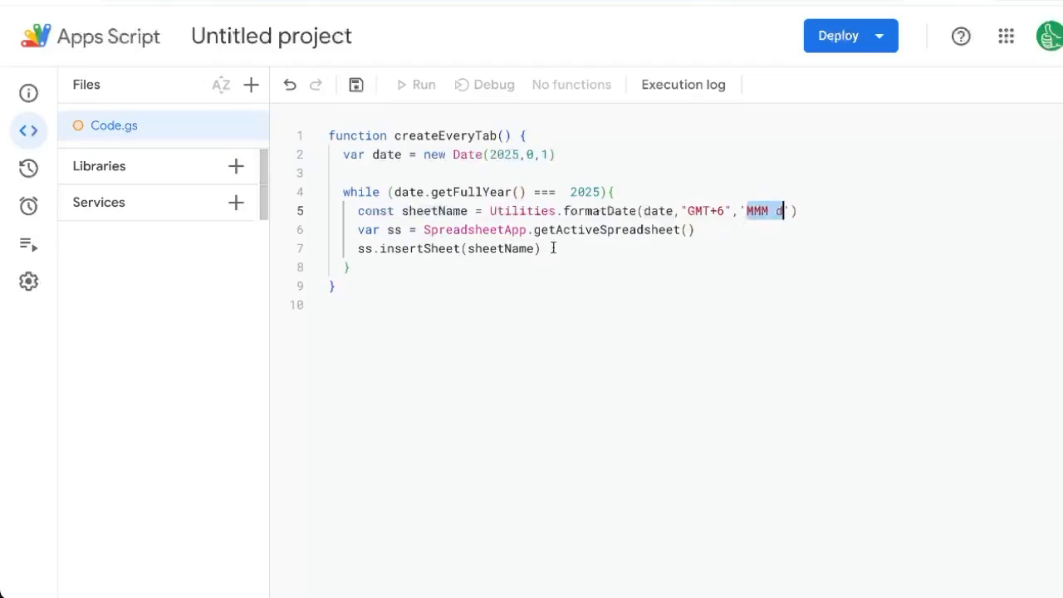
key("enter")
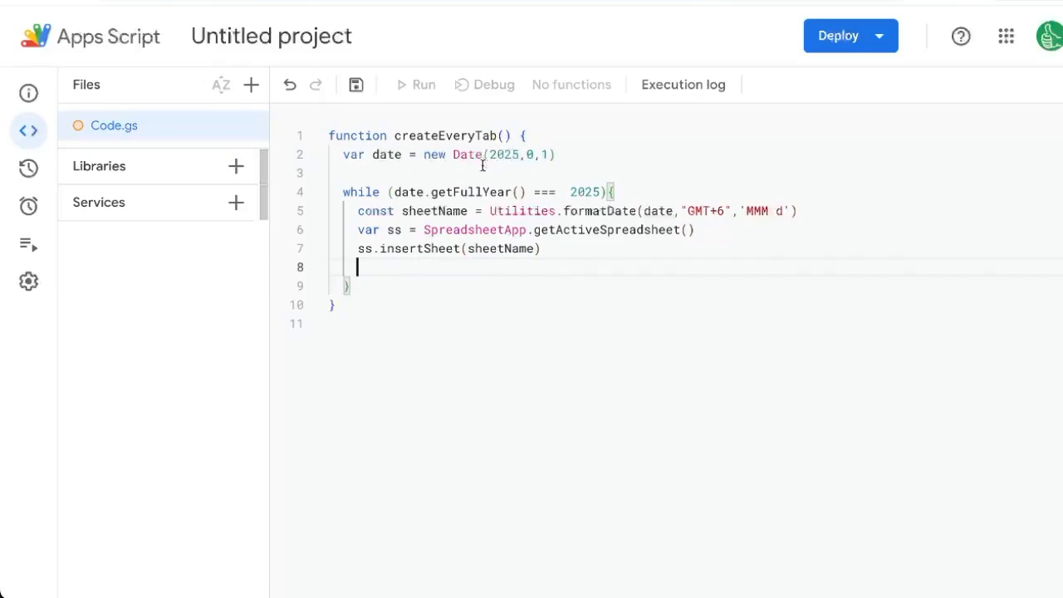
type("date.")
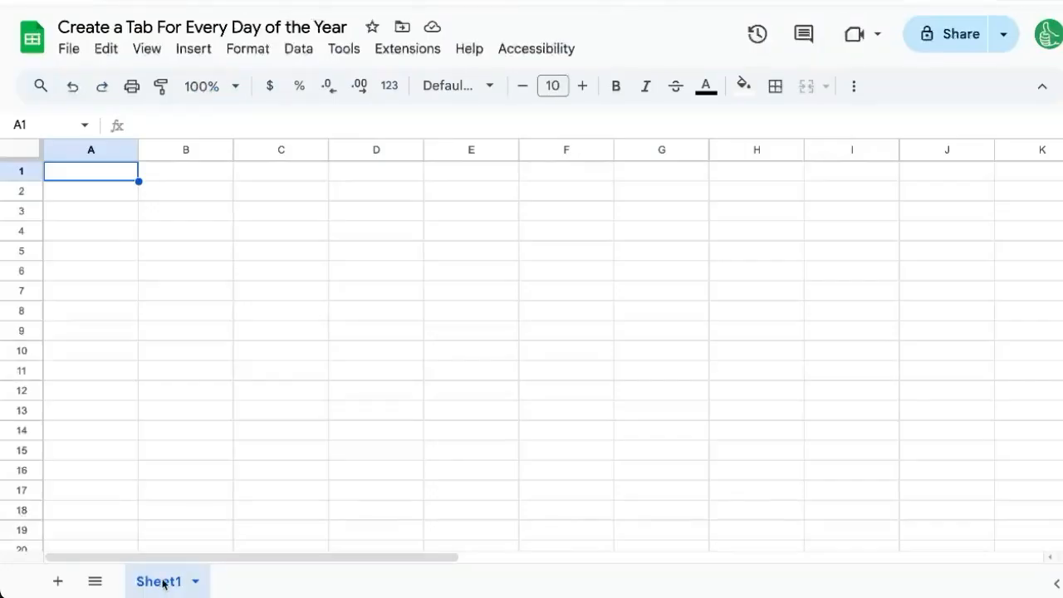
- Run createEveryTab and authorize it so tabs Jan 26 through Feb 8 appear
left_click(421, 83)
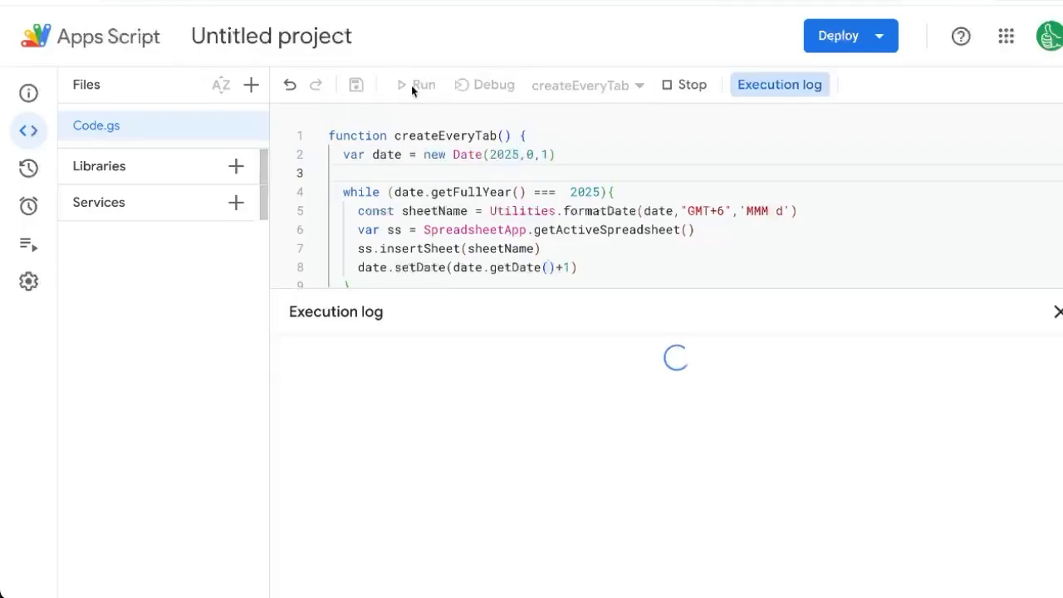
left_click(421, 83)
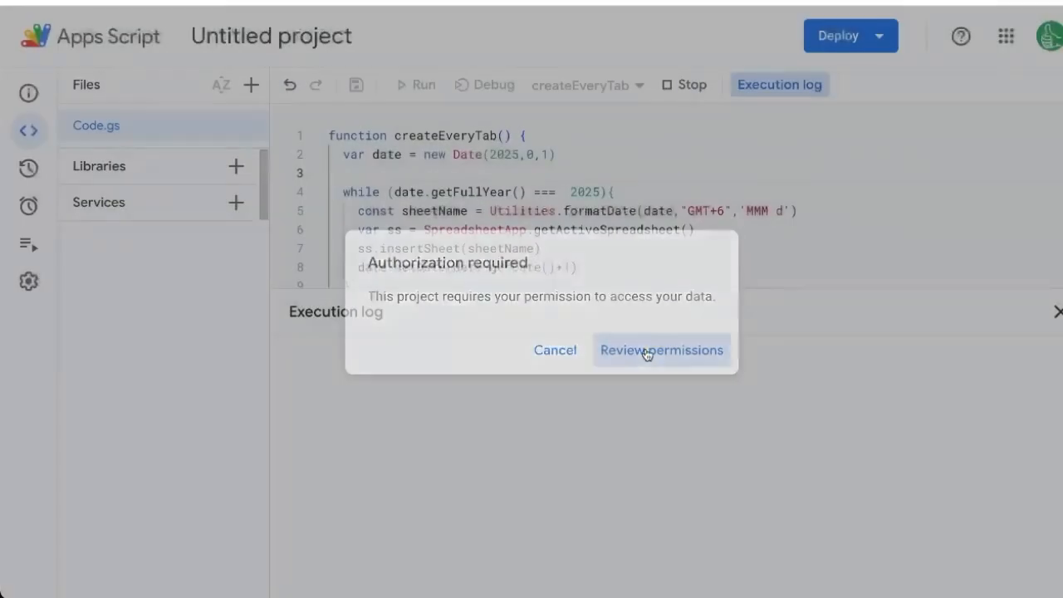
left_click(661, 349)
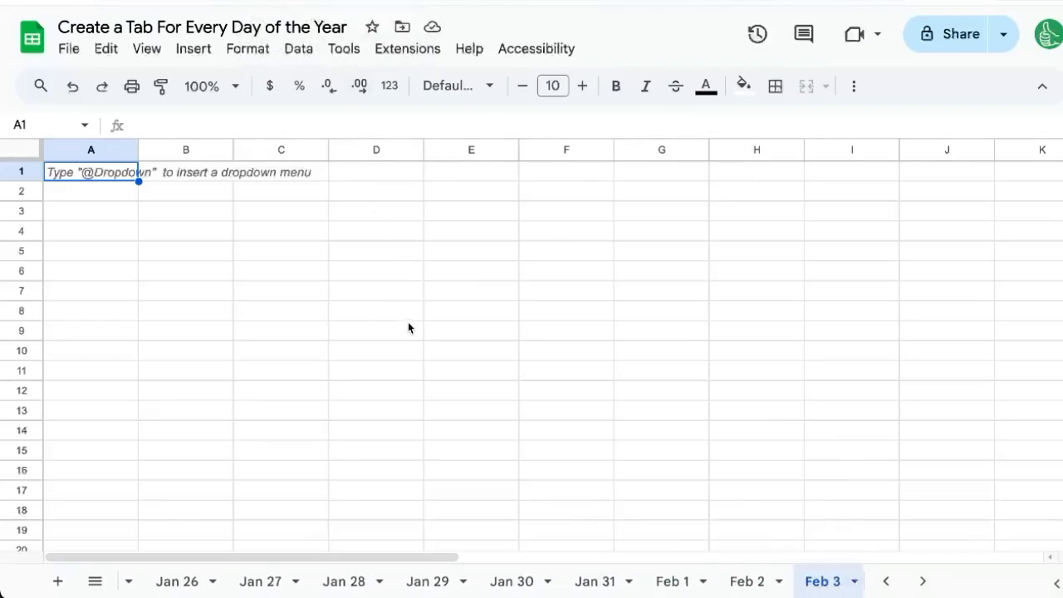
left_click(922, 581)
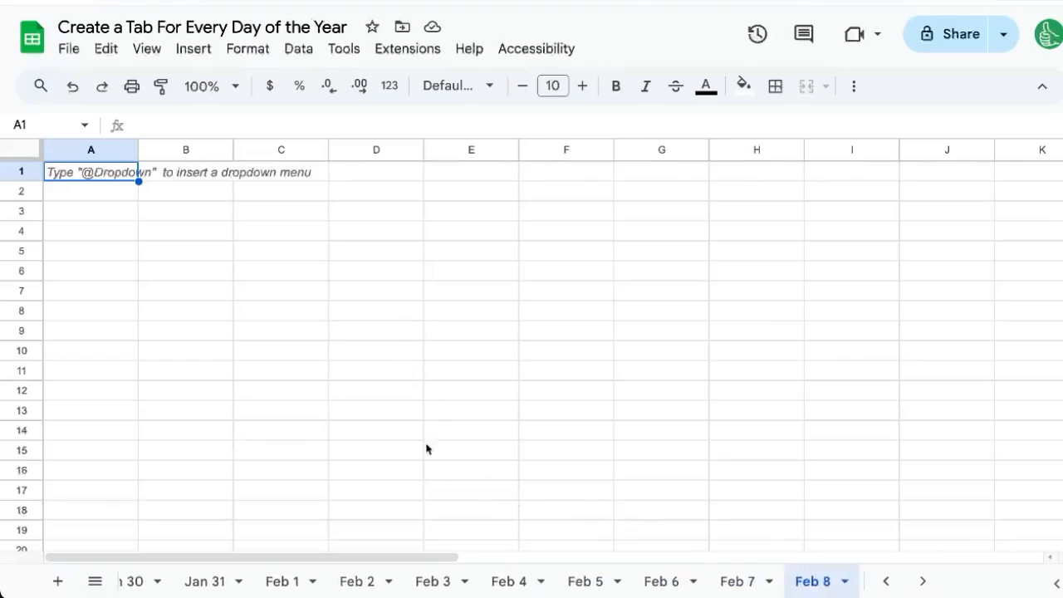